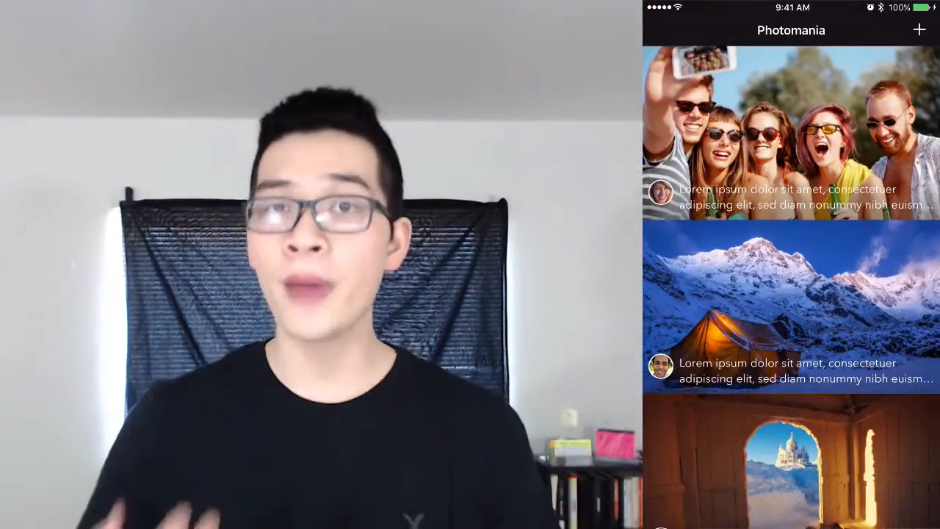
# Step: End the peek previewingContext method with 'return photoVC'
pyautogui.scroll(-3)
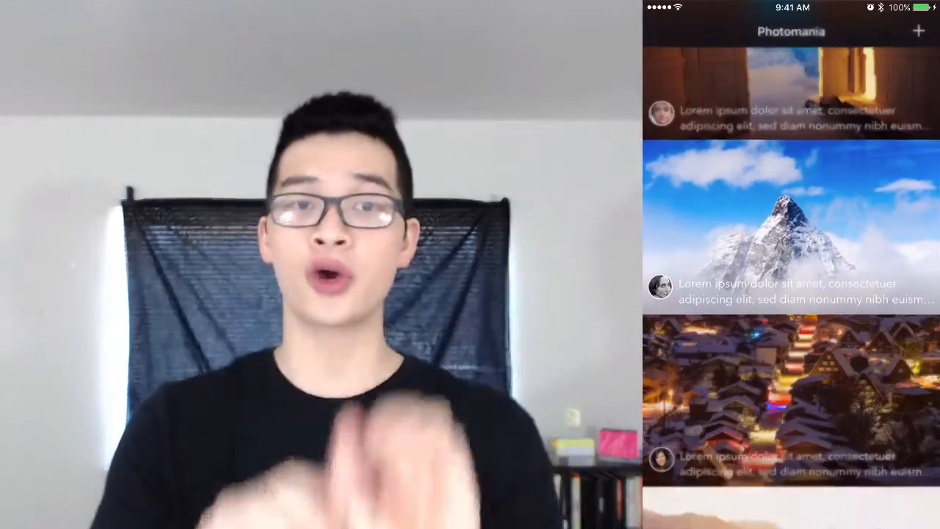
pyautogui.click(787, 220)
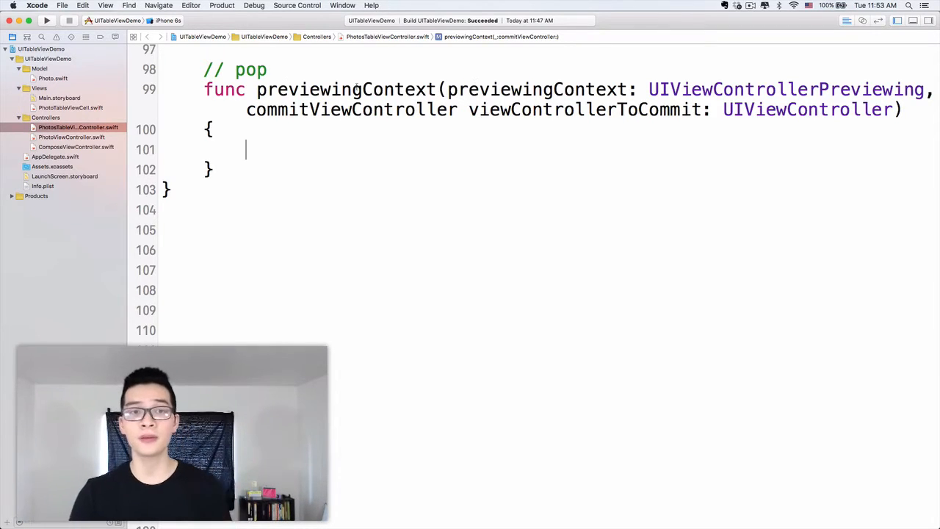
pyautogui.doubleClick(338, 89)
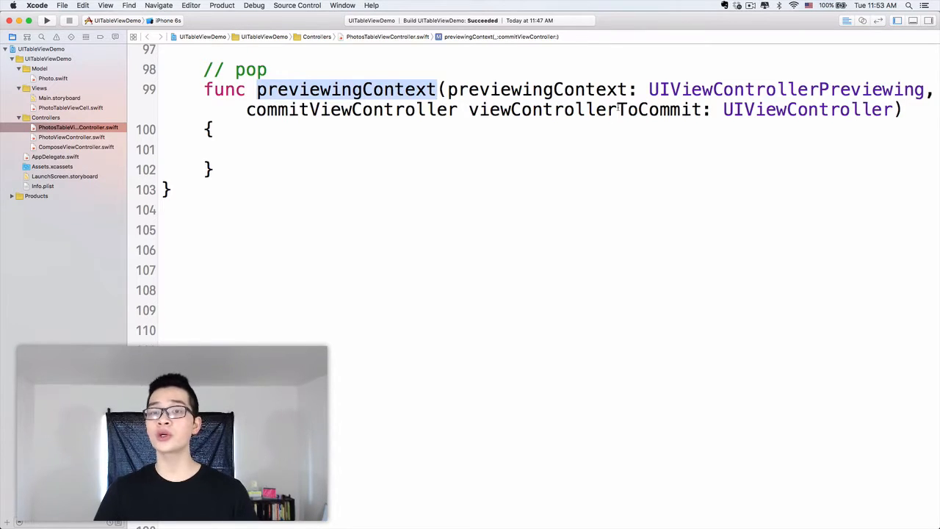
pyautogui.doubleClick(584, 109)
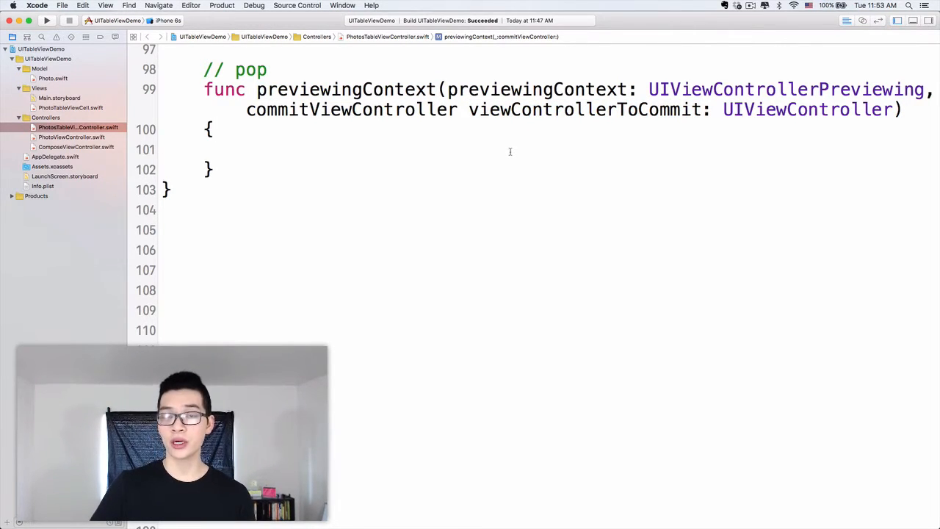
pyautogui.scroll(3)
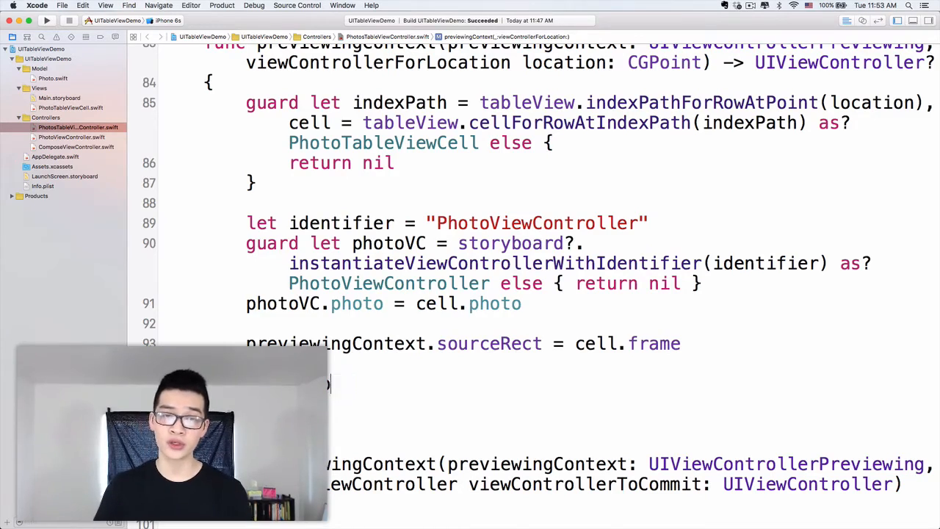
pyautogui.write('previewingContext')
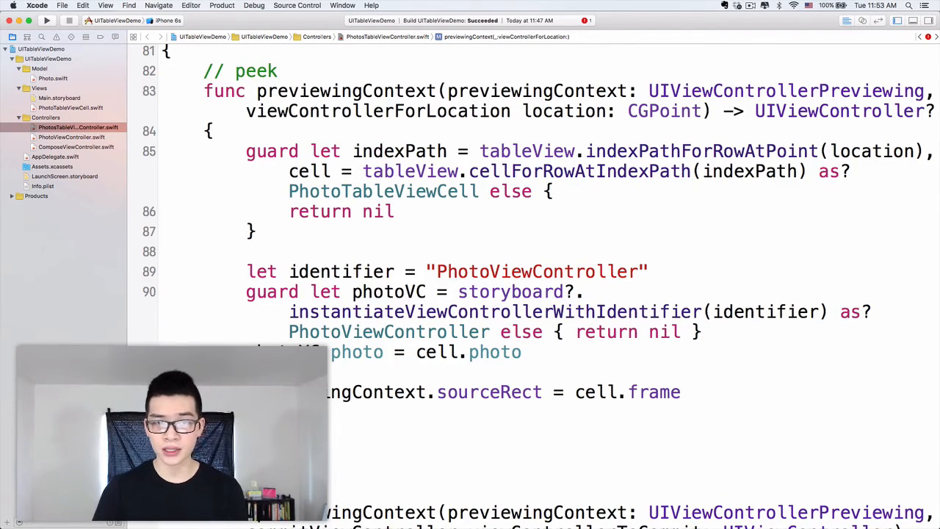
pyautogui.write('photoVC')
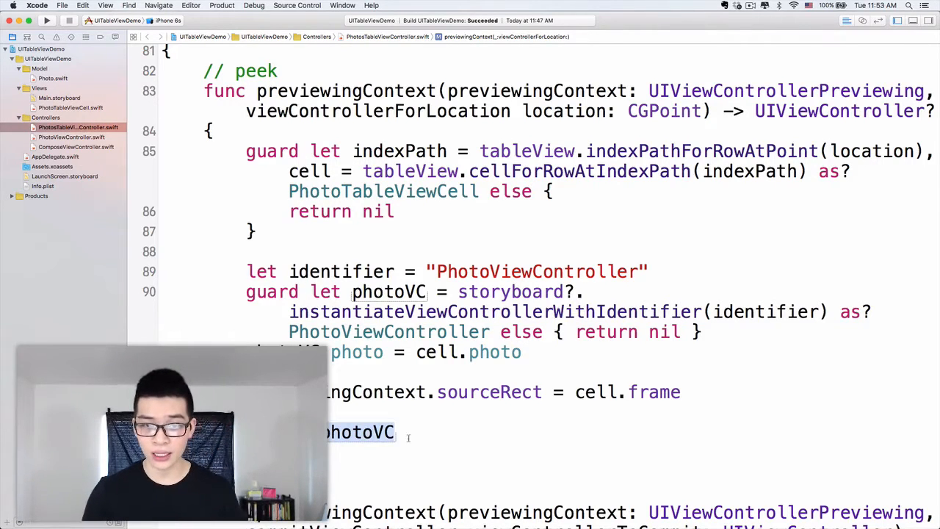
pyautogui.scroll(-3)
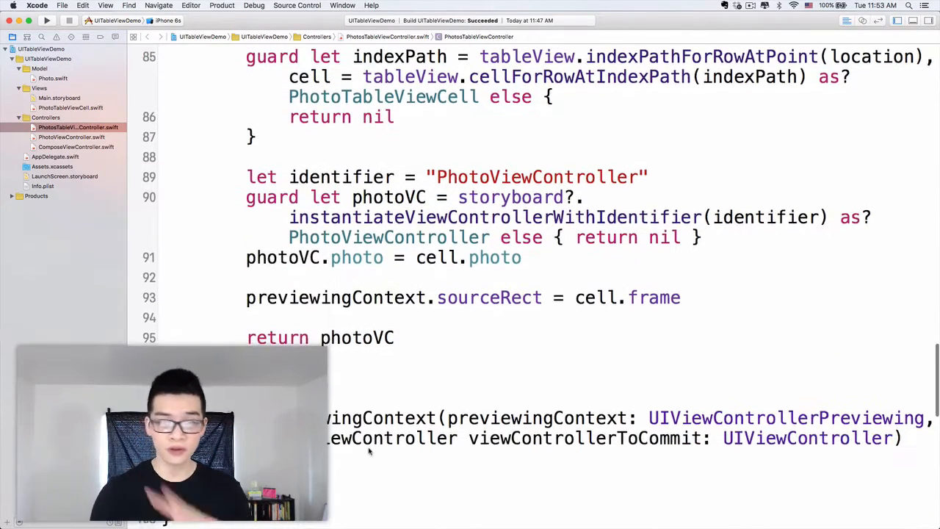
pyautogui.scroll(-3)
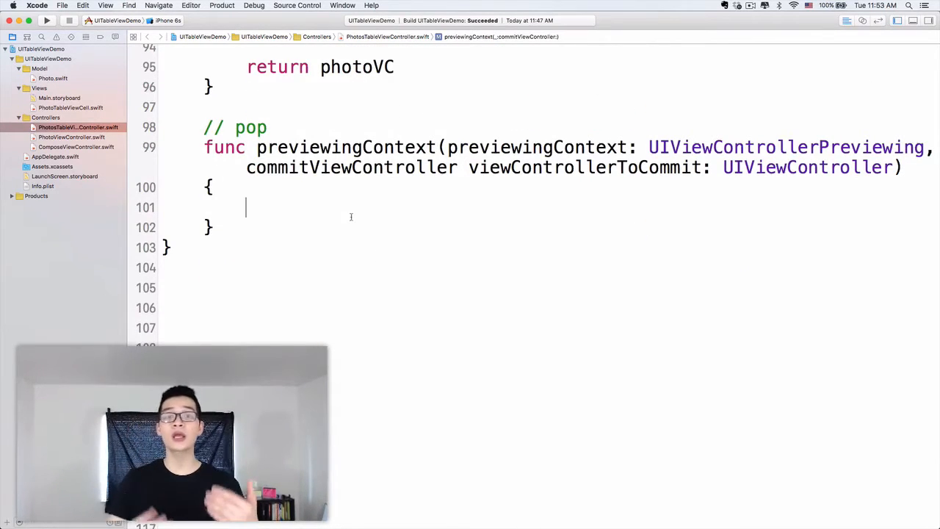
pyautogui.doubleClick(356, 67)
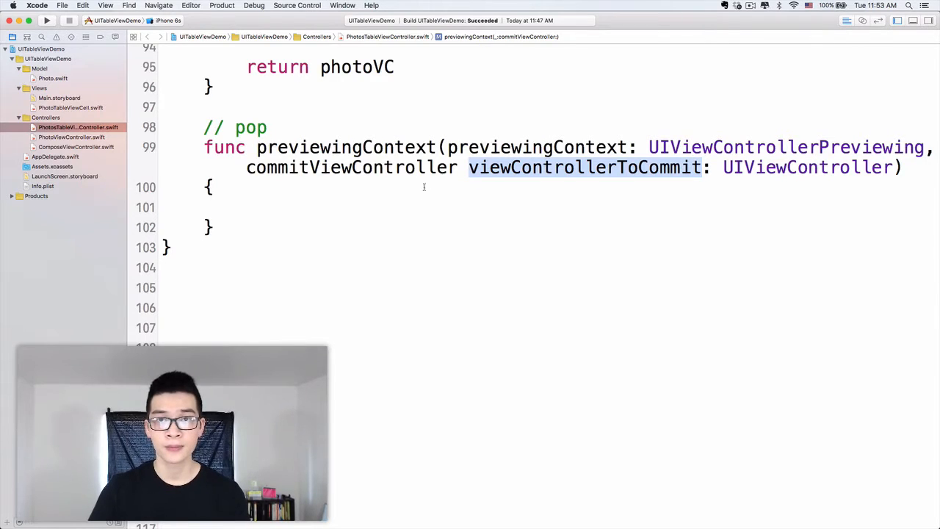
pyautogui.click(246, 207)
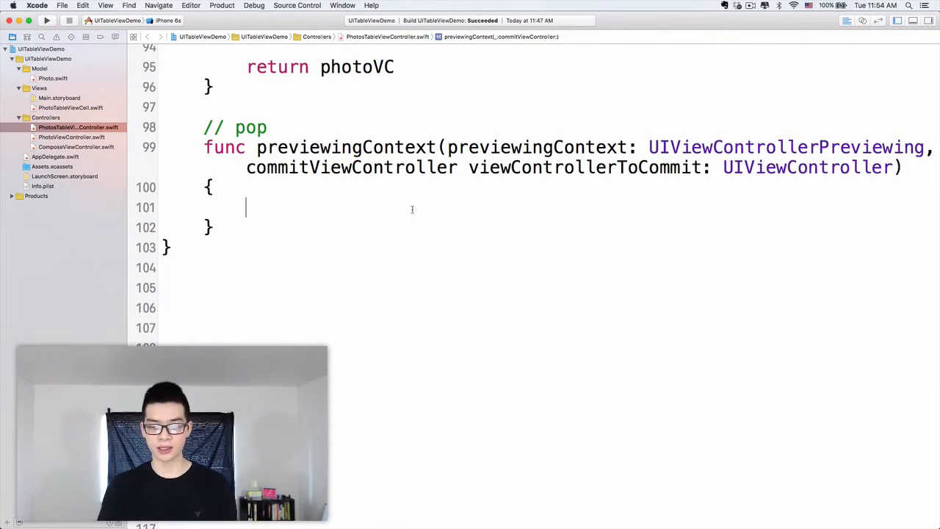
# Step: Make the pop commit method call self.showViewController(viewControllerToCommit, sender: self)
pyautogui.write('self.')
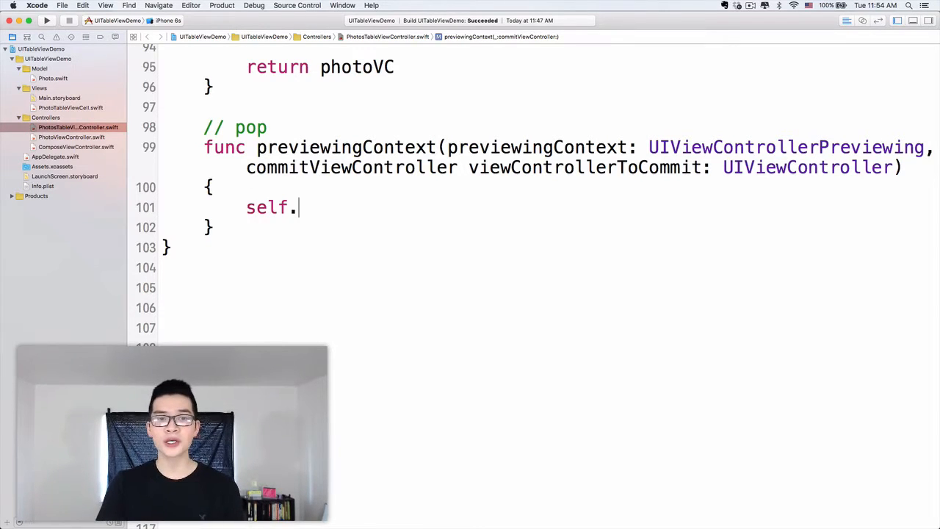
pyautogui.write('showViewController(vc: UIViewController, sender: AnyObject?')
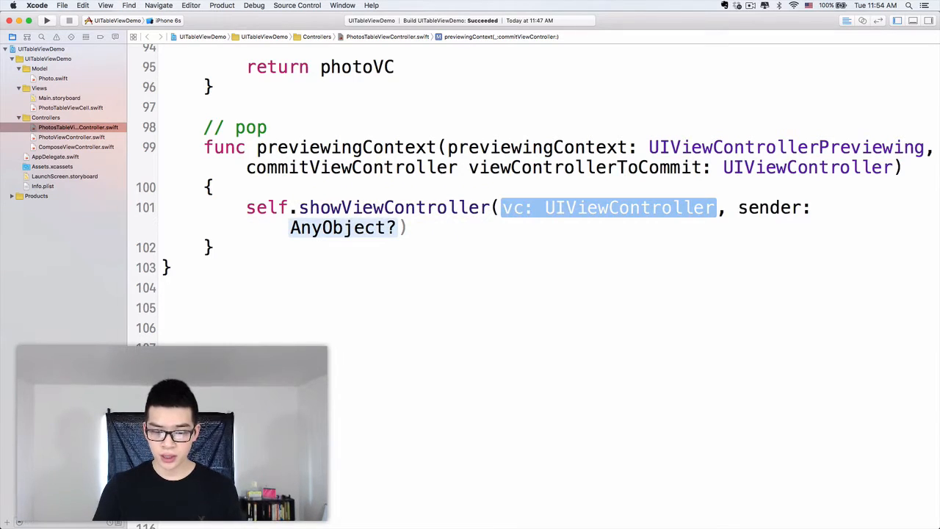
pyautogui.write('viewControllerToCommit')
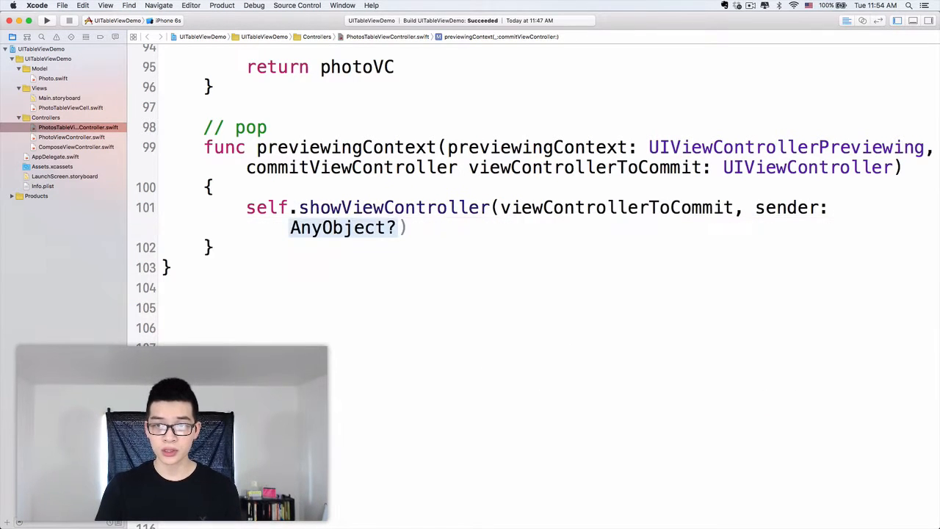
pyautogui.doubleClick(342, 228)
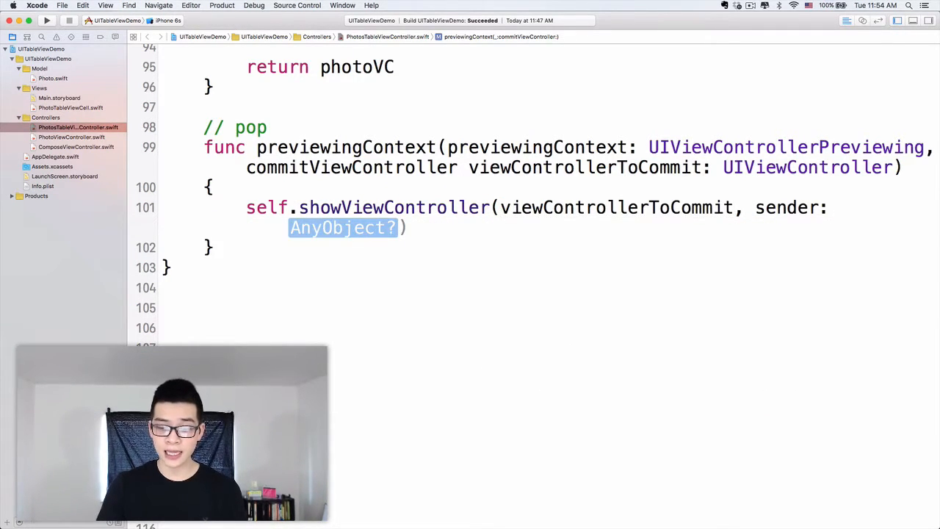
pyautogui.write('self')
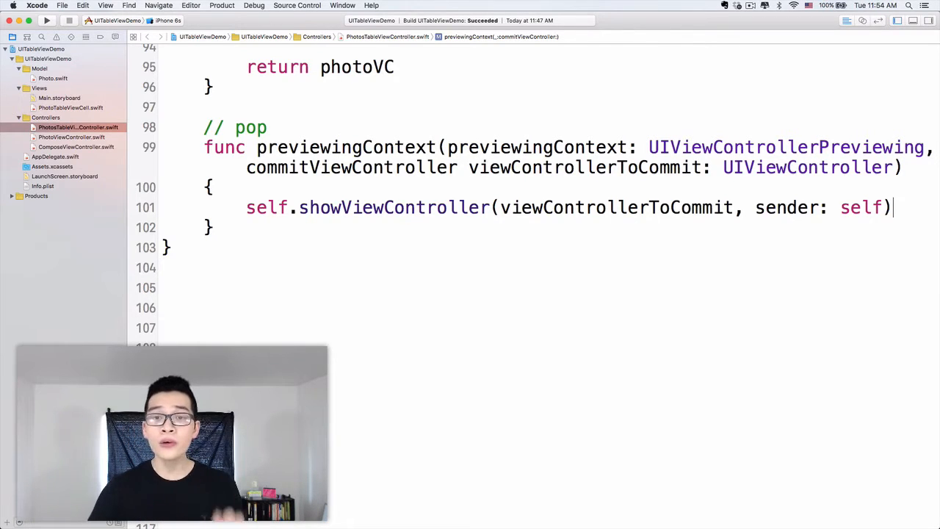
pyautogui.doubleClick(615, 207)
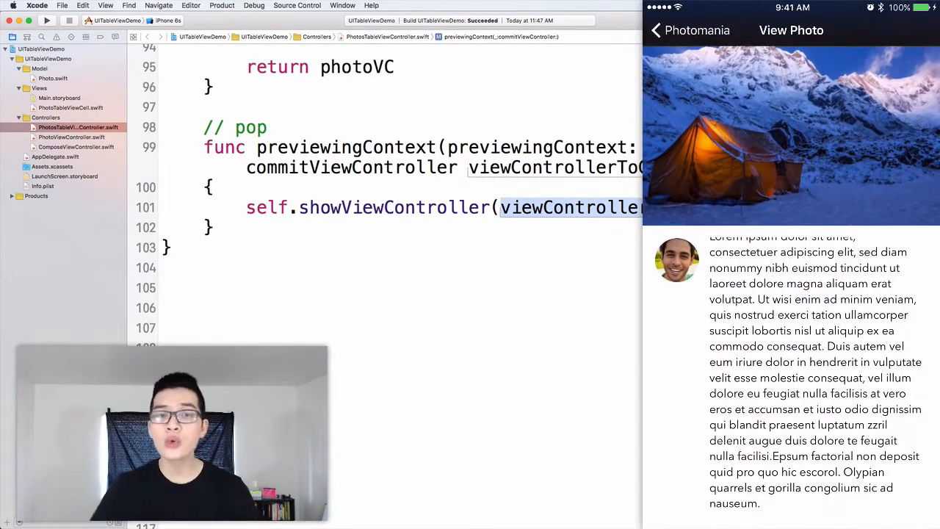
# Step: Run the app, share the latest photo to Facebook, discard the post, and return to Photomania
pyautogui.click(655, 30)
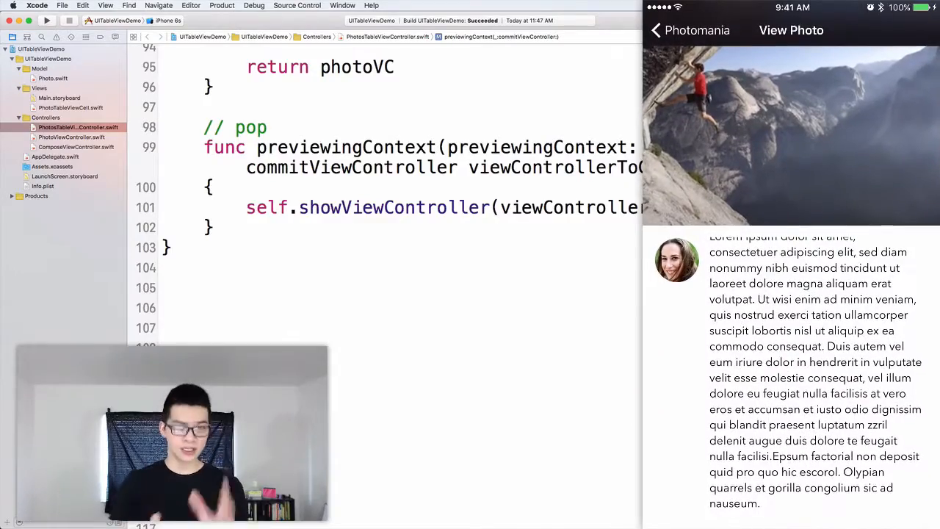
pyautogui.click(654, 31)
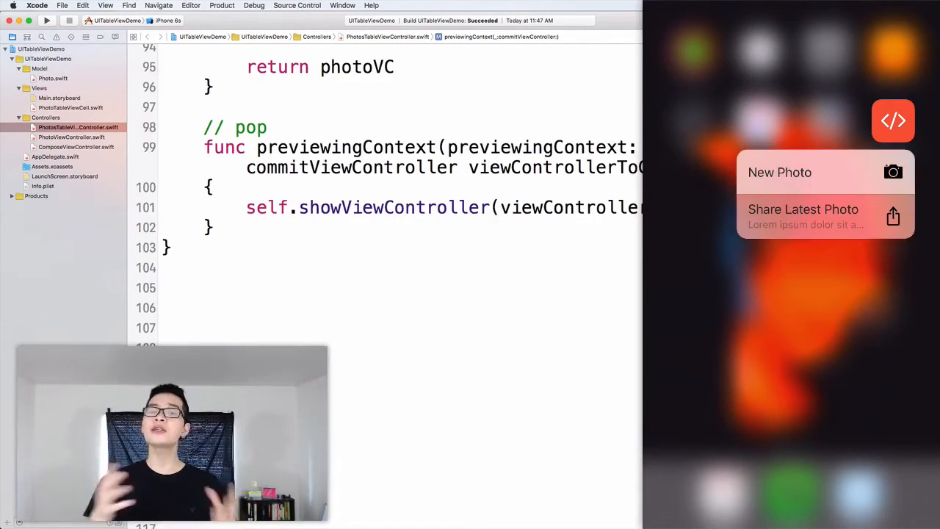
pyautogui.click(803, 216)
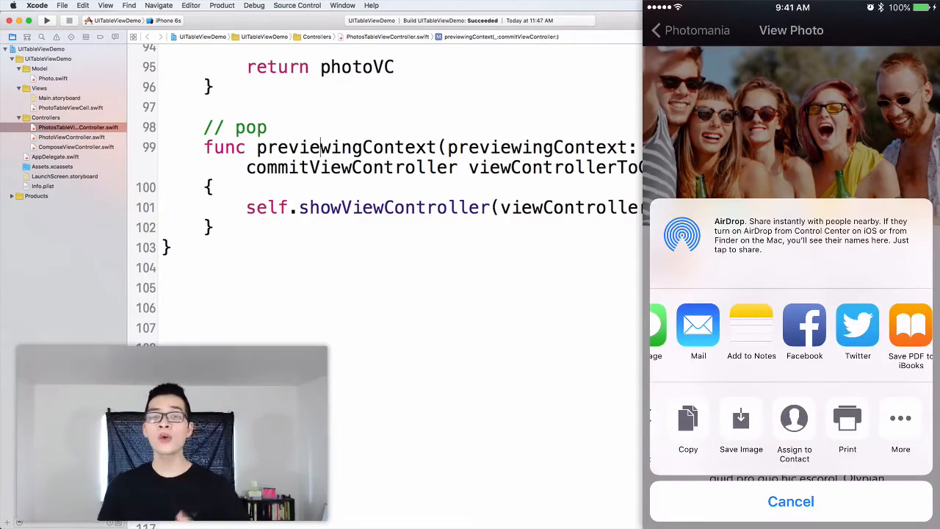
pyautogui.click(804, 326)
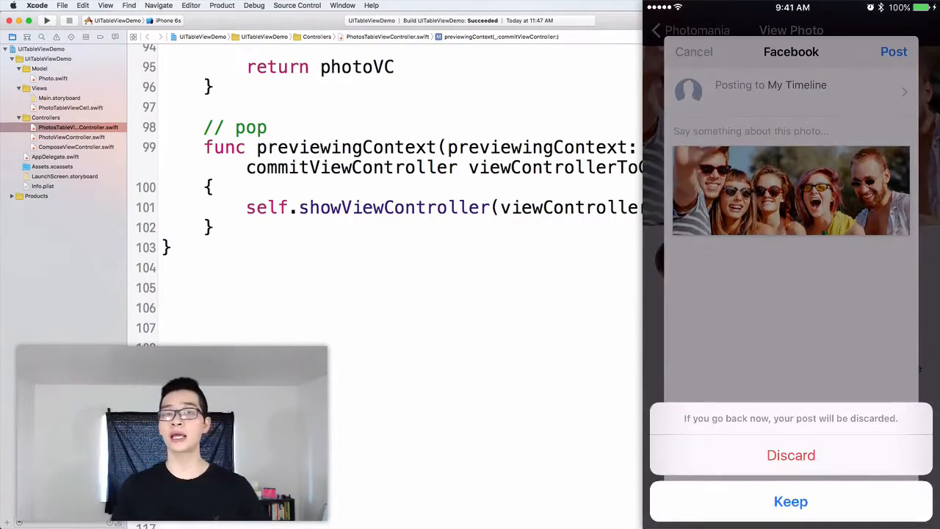
pyautogui.click(790, 455)
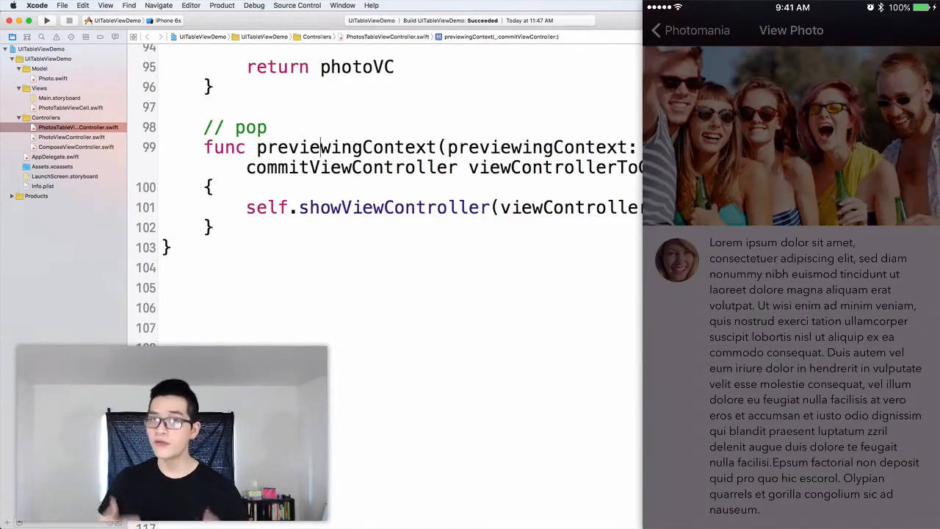
pyautogui.click(655, 30)
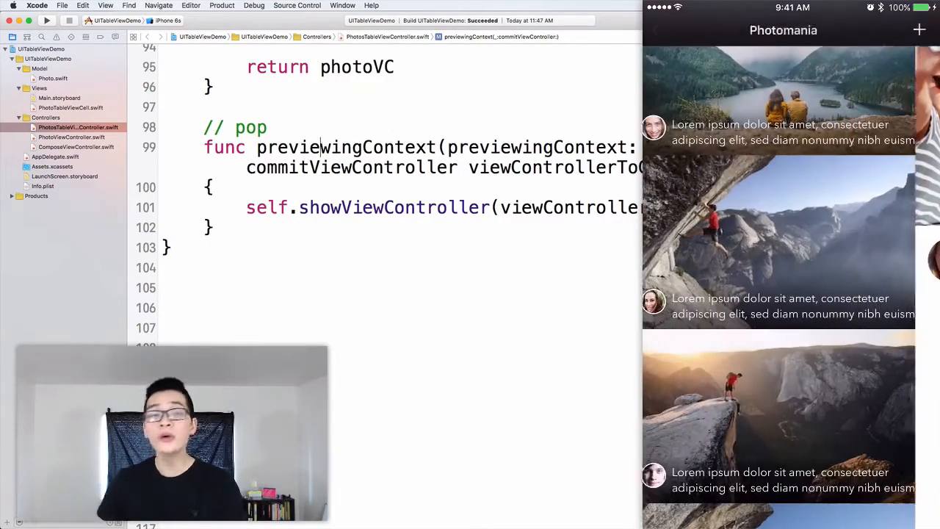